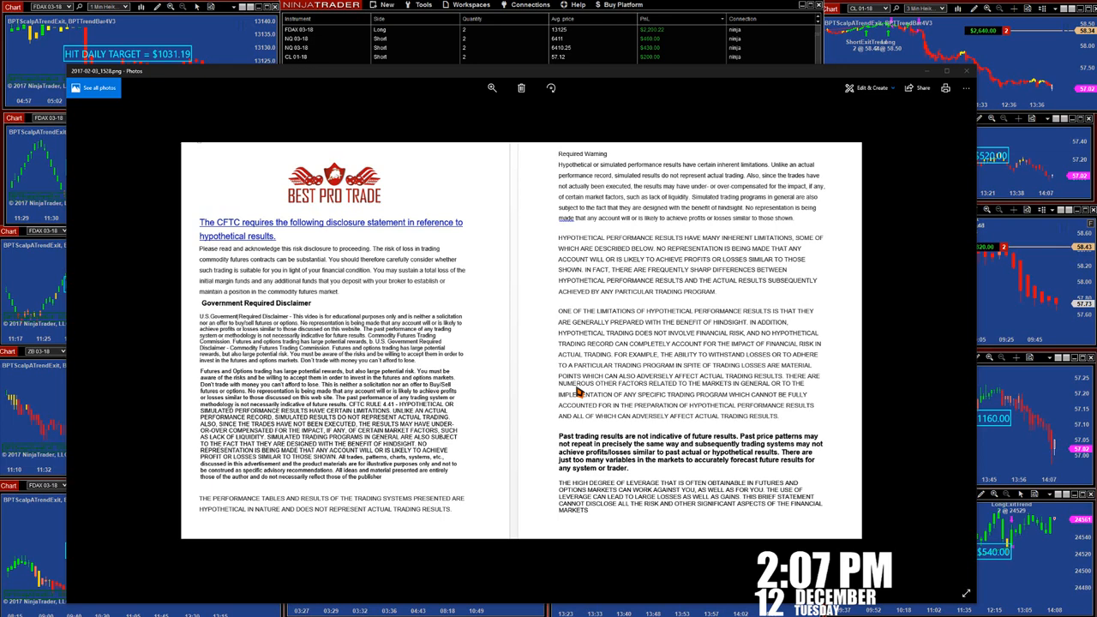
mouse_move(575, 280)
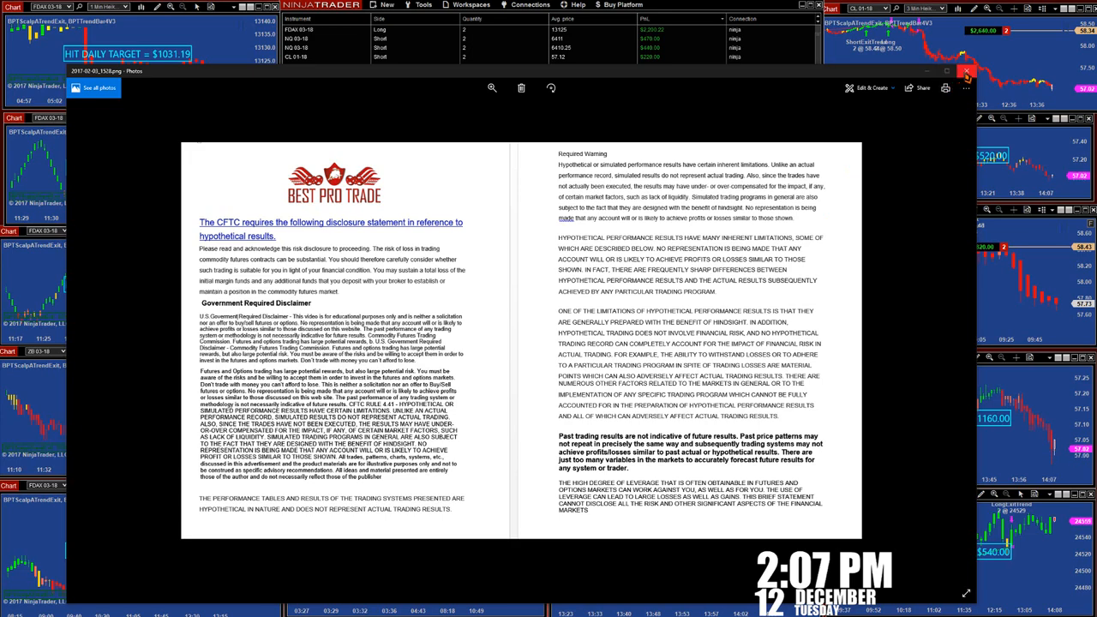
- Enlarge the FDAX 03-18 chart and list its crosshair modes: Off, Local, Global
left_click(963, 71)
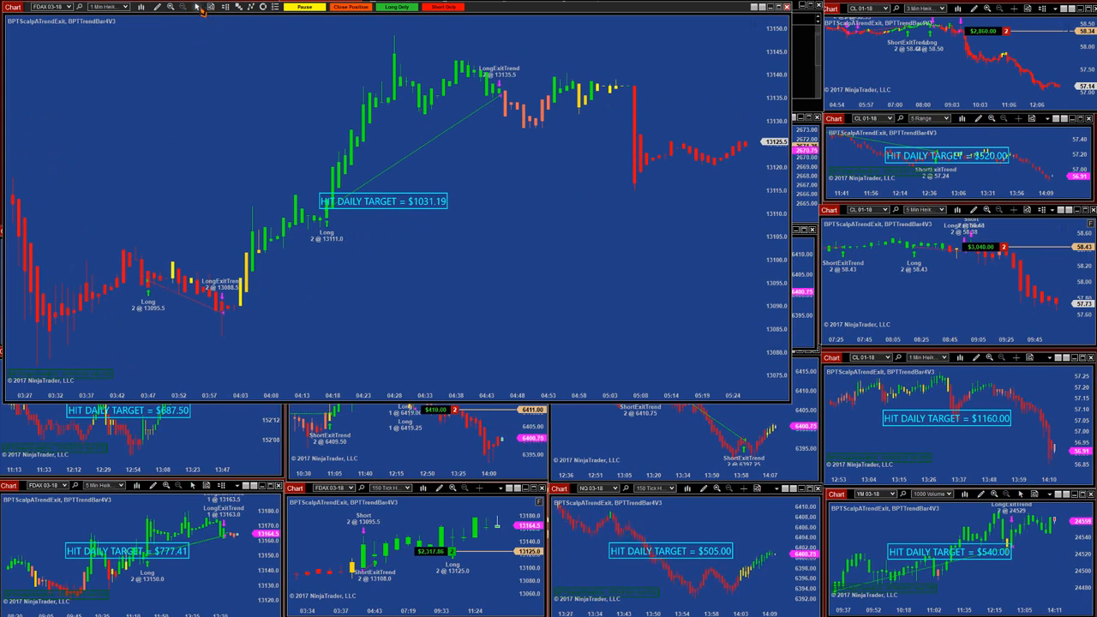
left_click(202, 7)
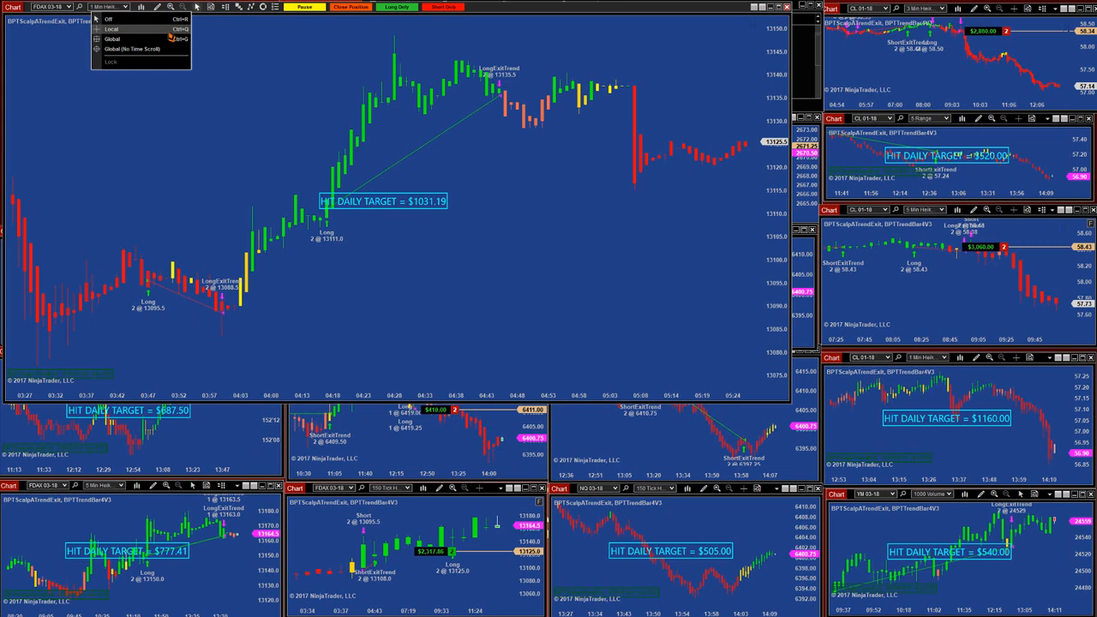